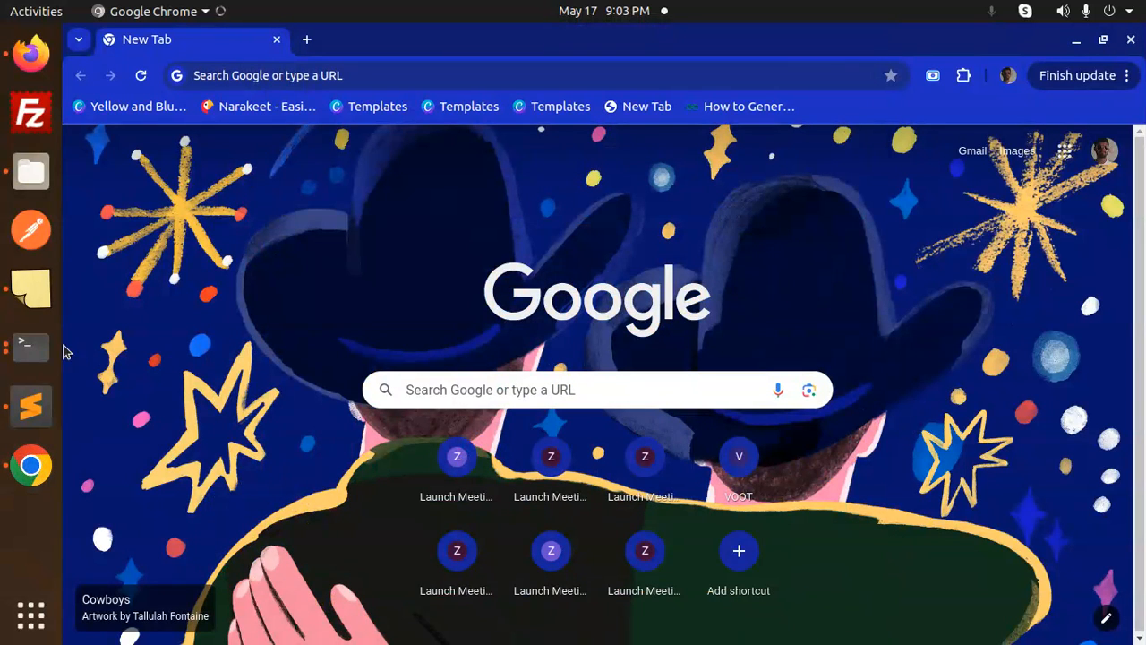
Open the Sublime Text note with the undefined mb_strimwidth() error and highlight 'function'.
{"action": "left_click", "coordinate": [30, 405]}
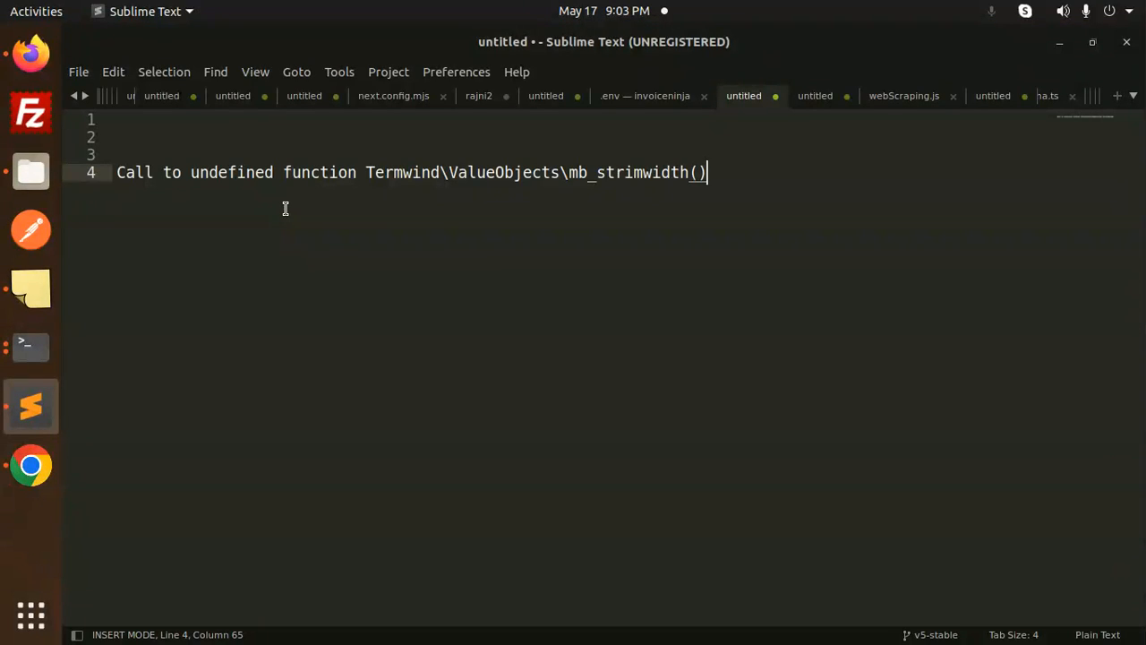
{"action": "double_click", "coordinate": [319, 172]}
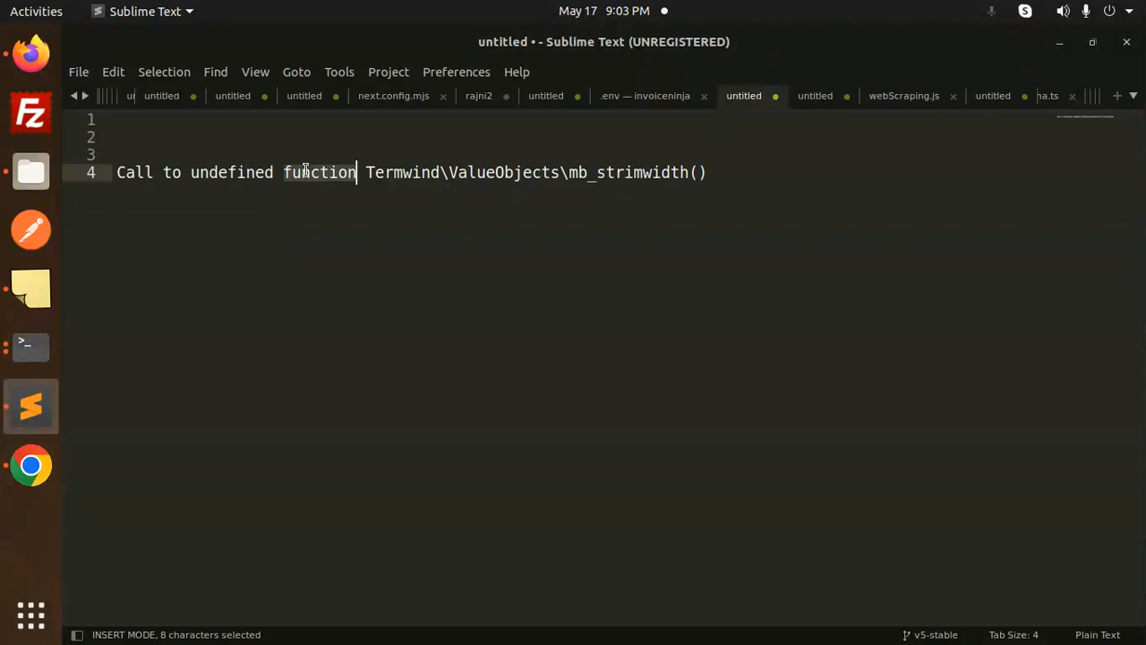
{"action": "left_click", "coordinate": [706, 172]}
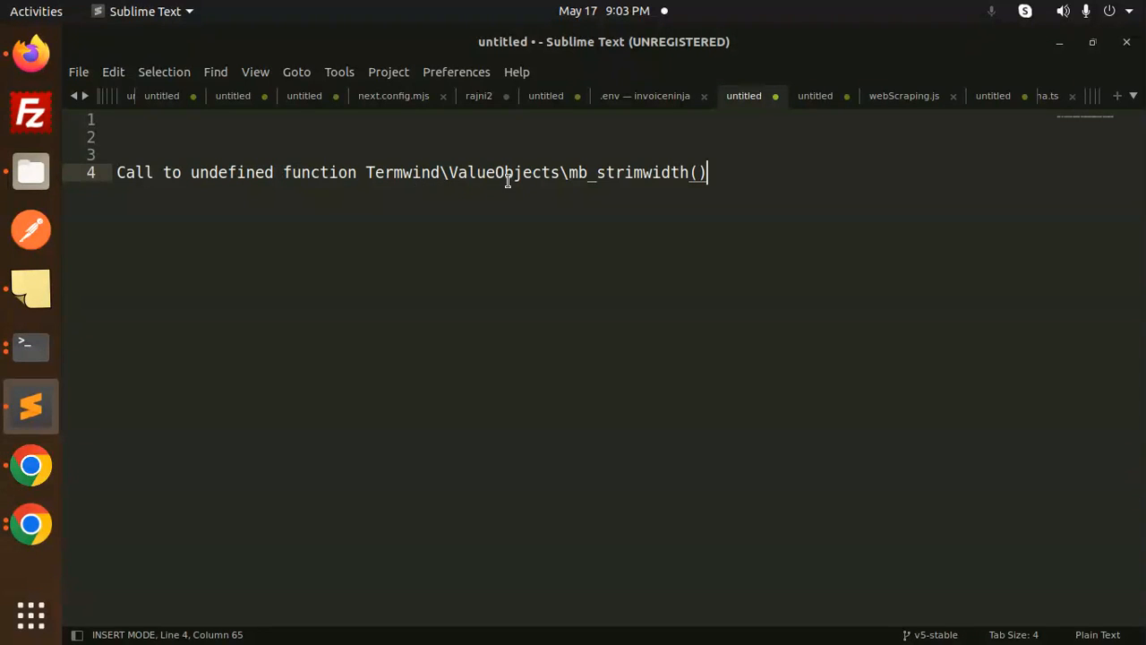
{"action": "mouse_move", "coordinate": [543, 223]}
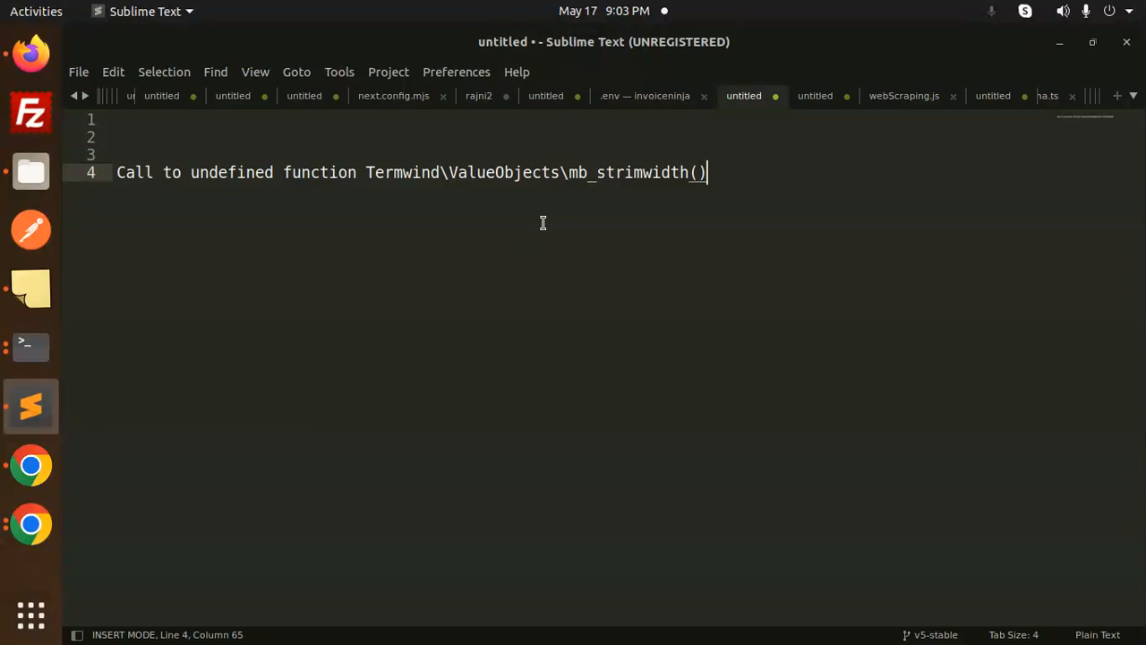
{"action": "mouse_move", "coordinate": [338, 63]}
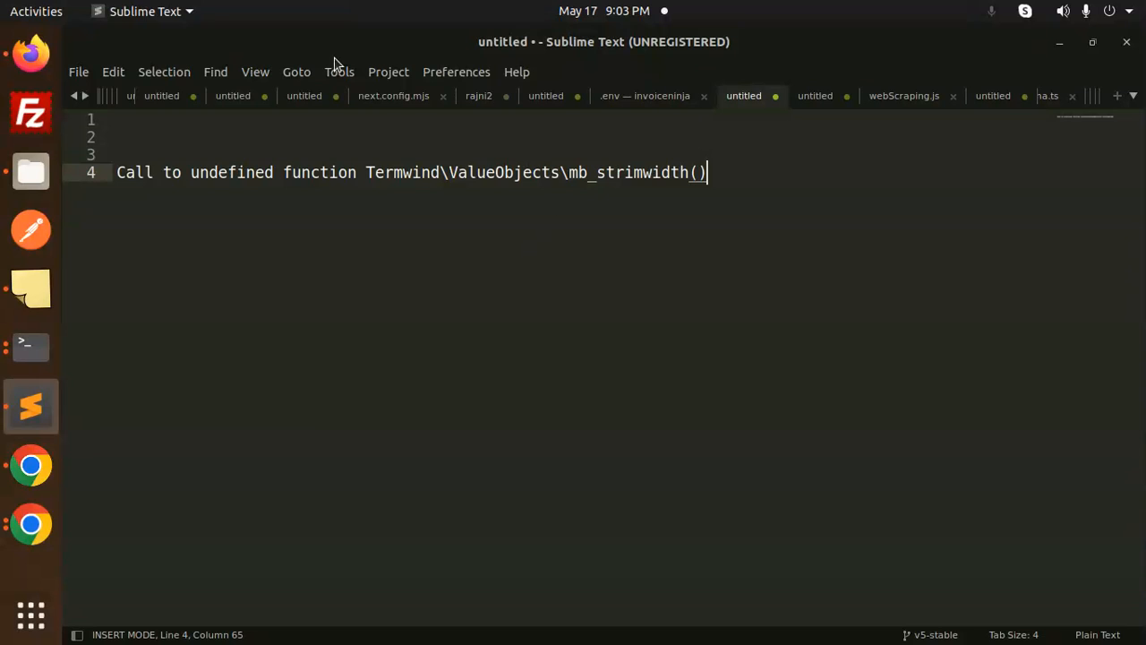
{"action": "mouse_move", "coordinate": [410, 243]}
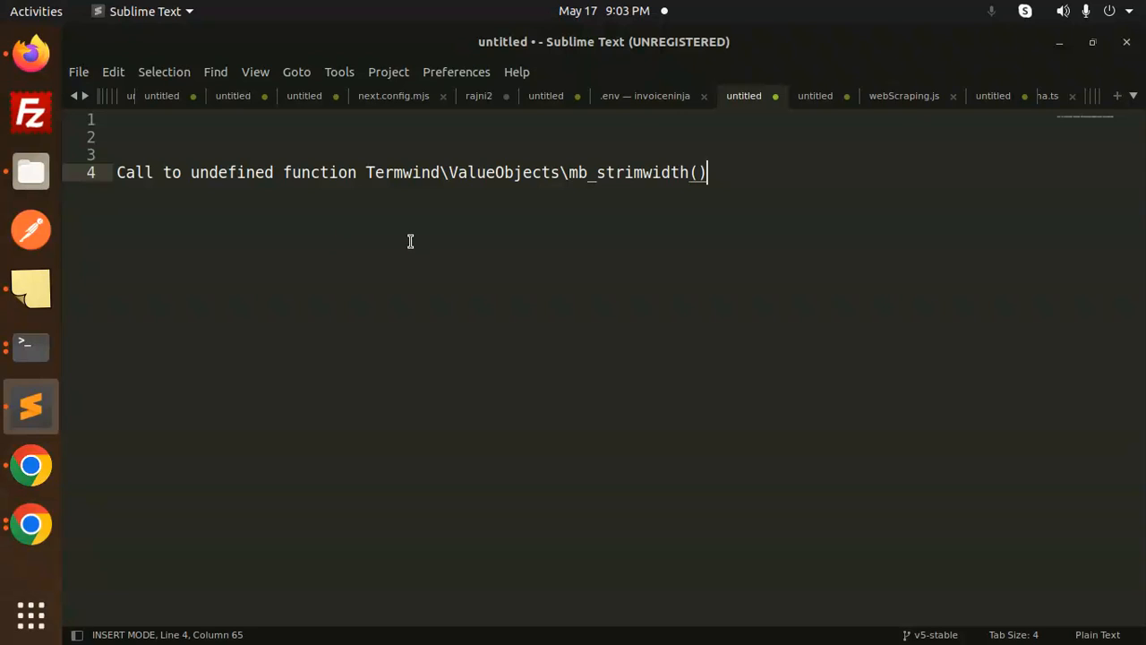
{"action": "mouse_move", "coordinate": [608, 222]}
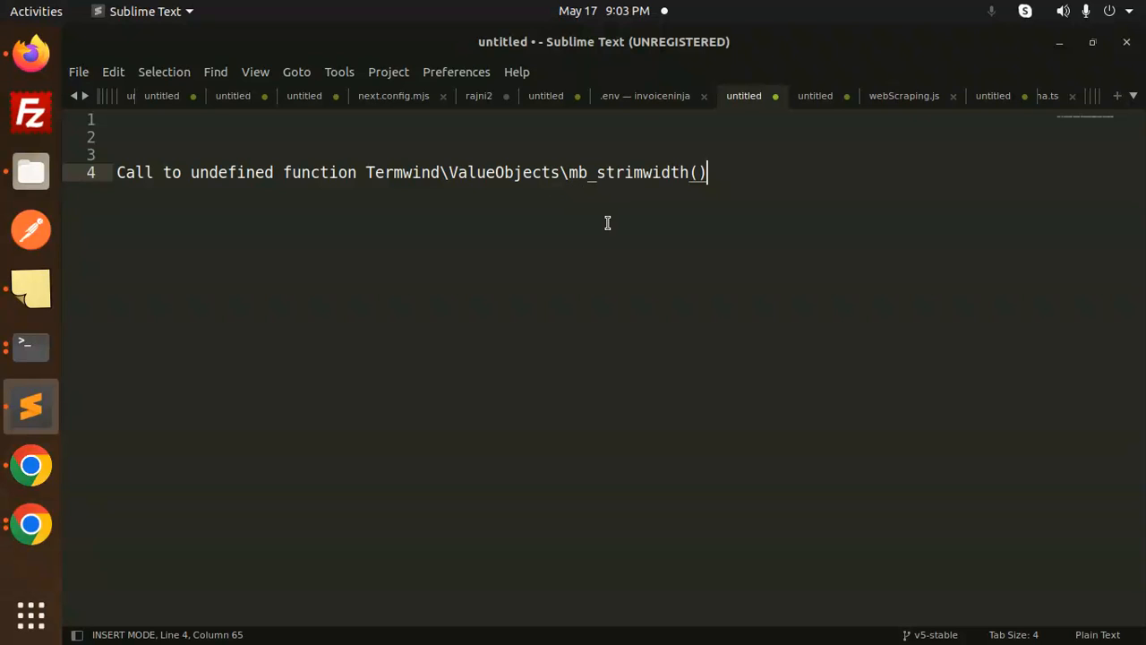
Switch to Terminal to view the php8.2-mbstring installation output.
{"action": "left_click", "coordinate": [30, 346]}
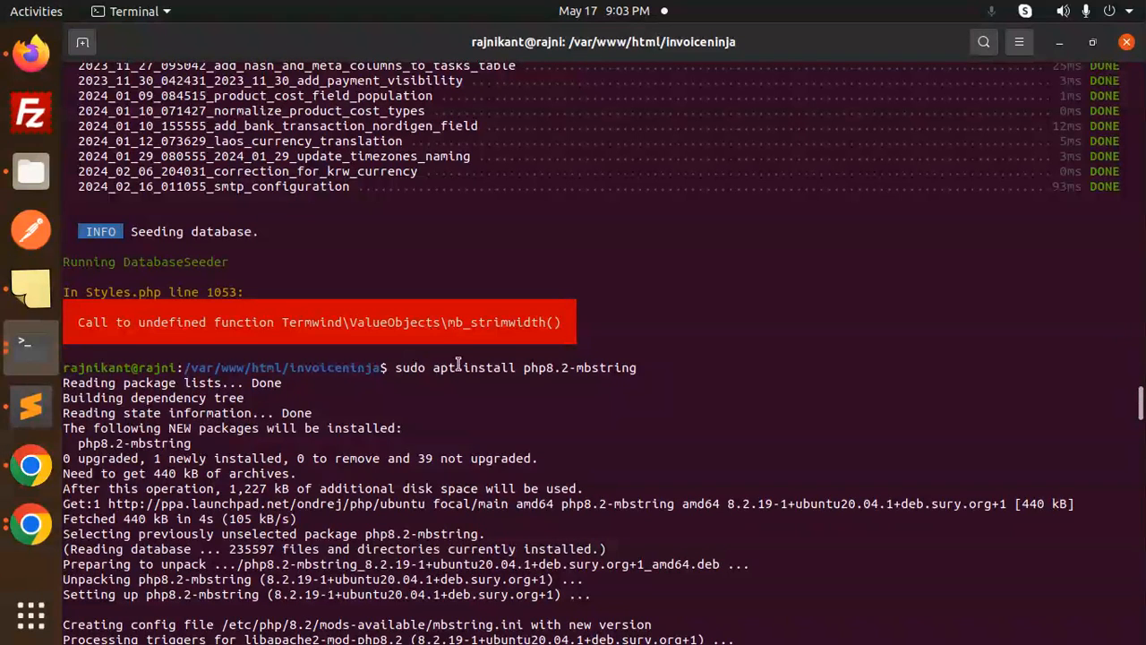
{"action": "mouse_move", "coordinate": [583, 374]}
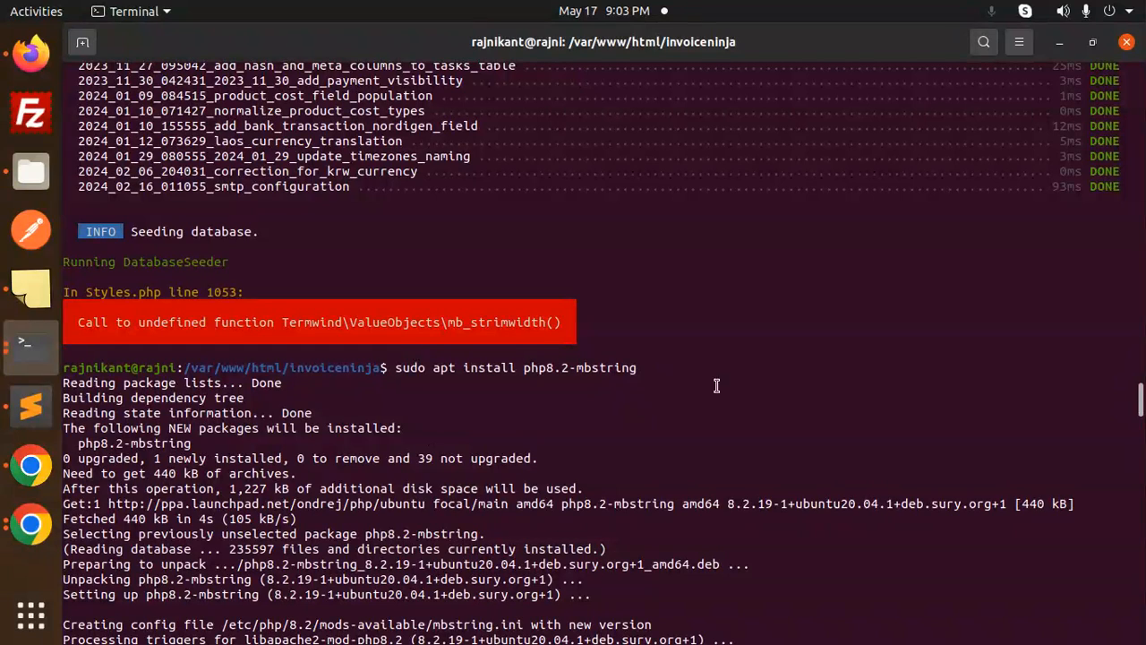
{"action": "mouse_move", "coordinate": [188, 329]}
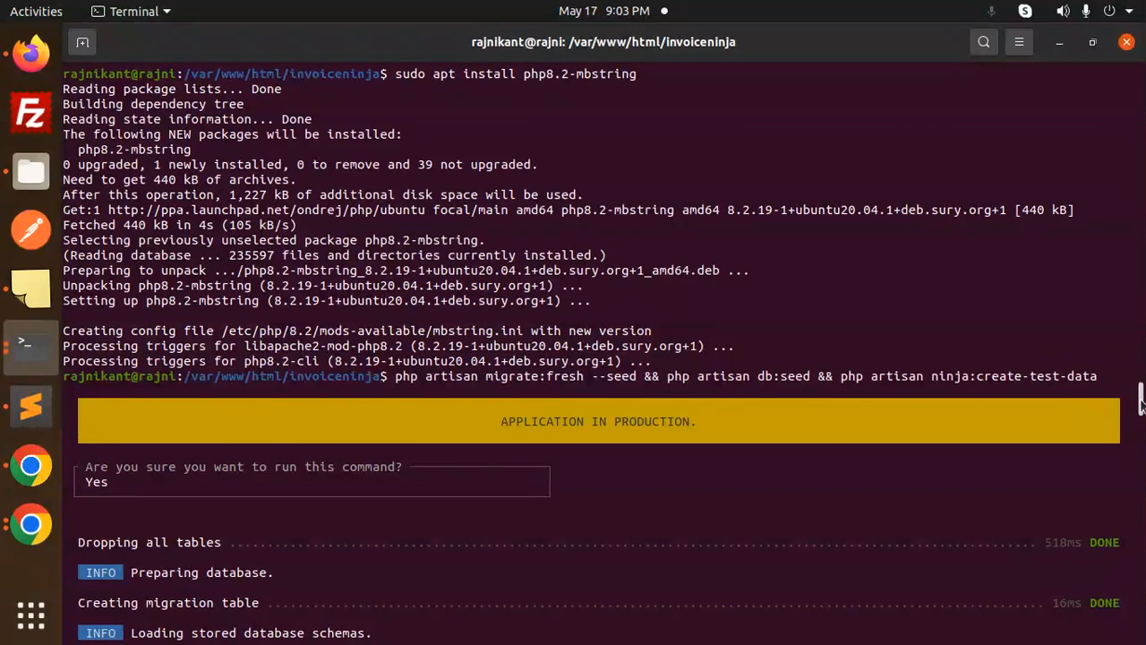
Scroll the output to confirm every seeder through DesignSeeder shows DONE.
{"action": "scroll", "scroll_direction": "down", "scroll_amount": 3}
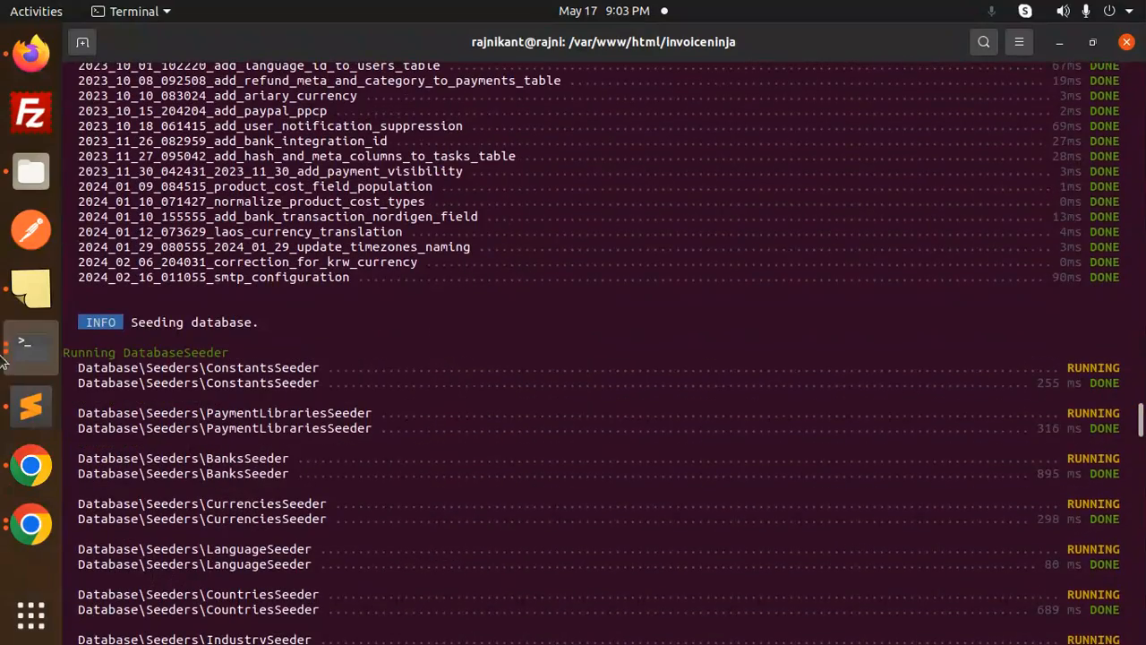
{"action": "mouse_move", "coordinate": [642, 301]}
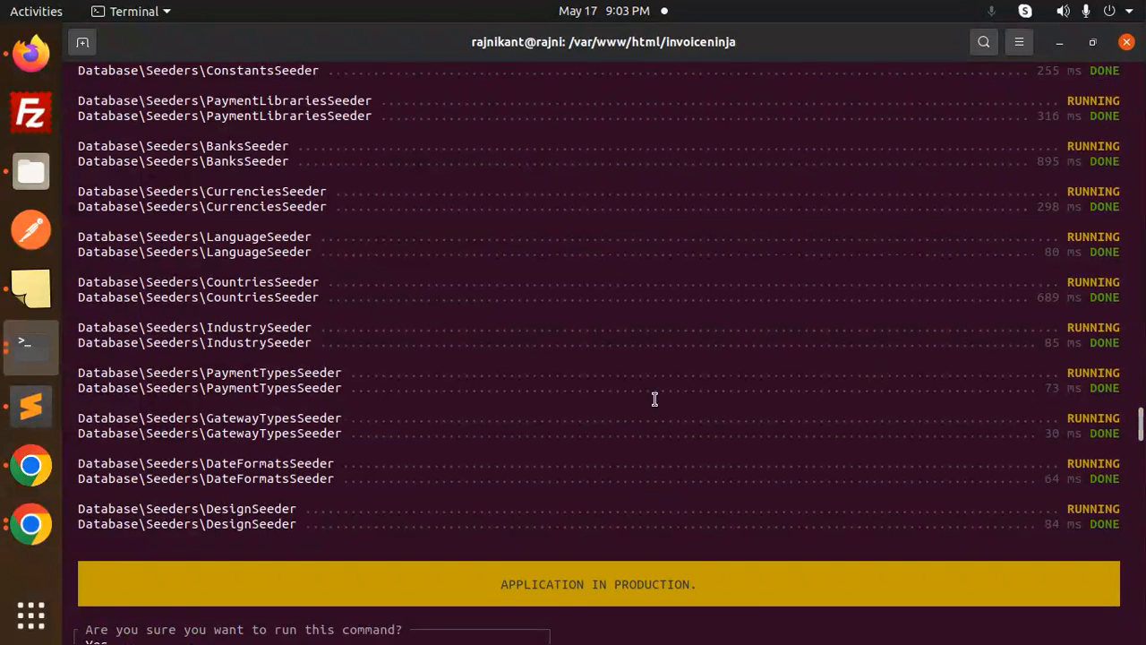
{"action": "mouse_move", "coordinate": [635, 385]}
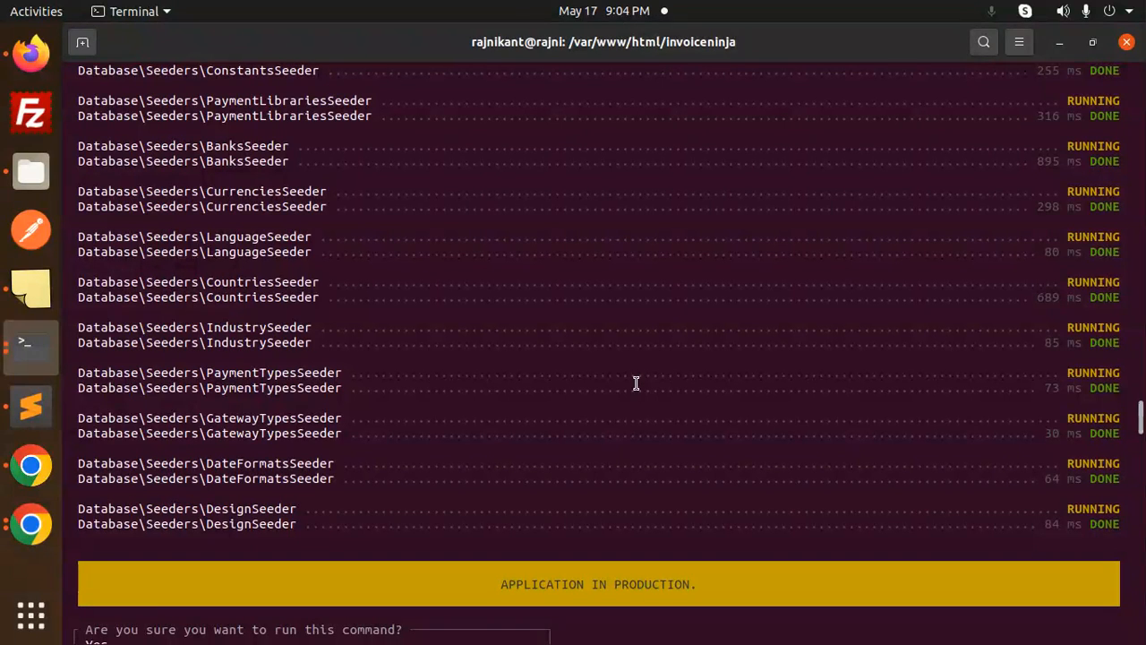
{"action": "mouse_move", "coordinate": [31, 464]}
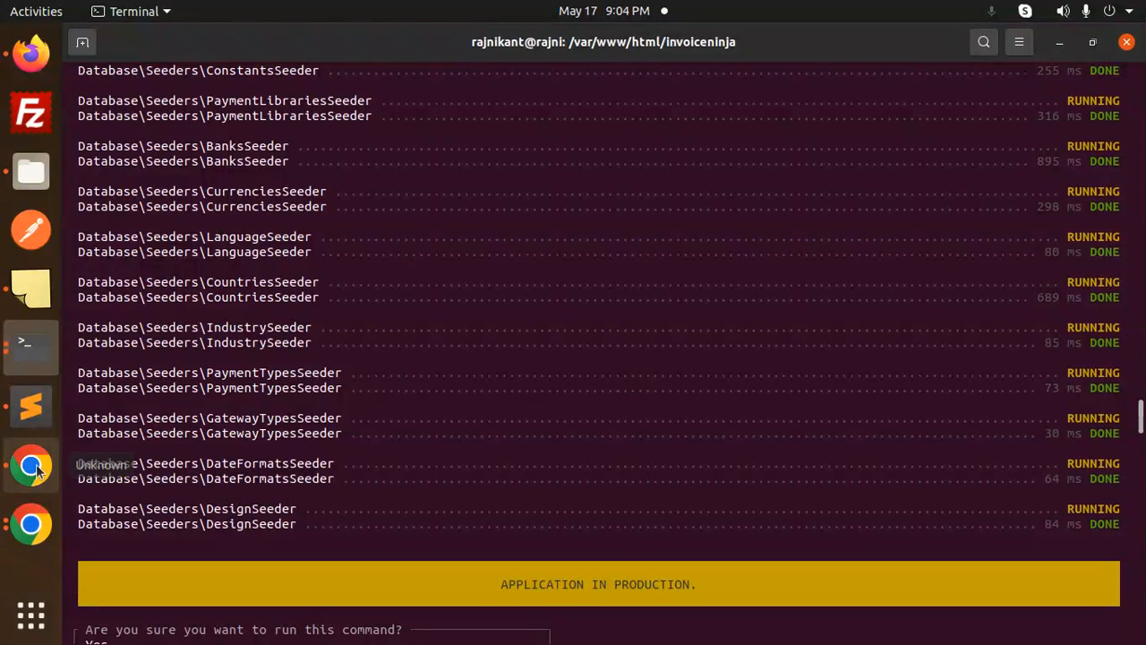